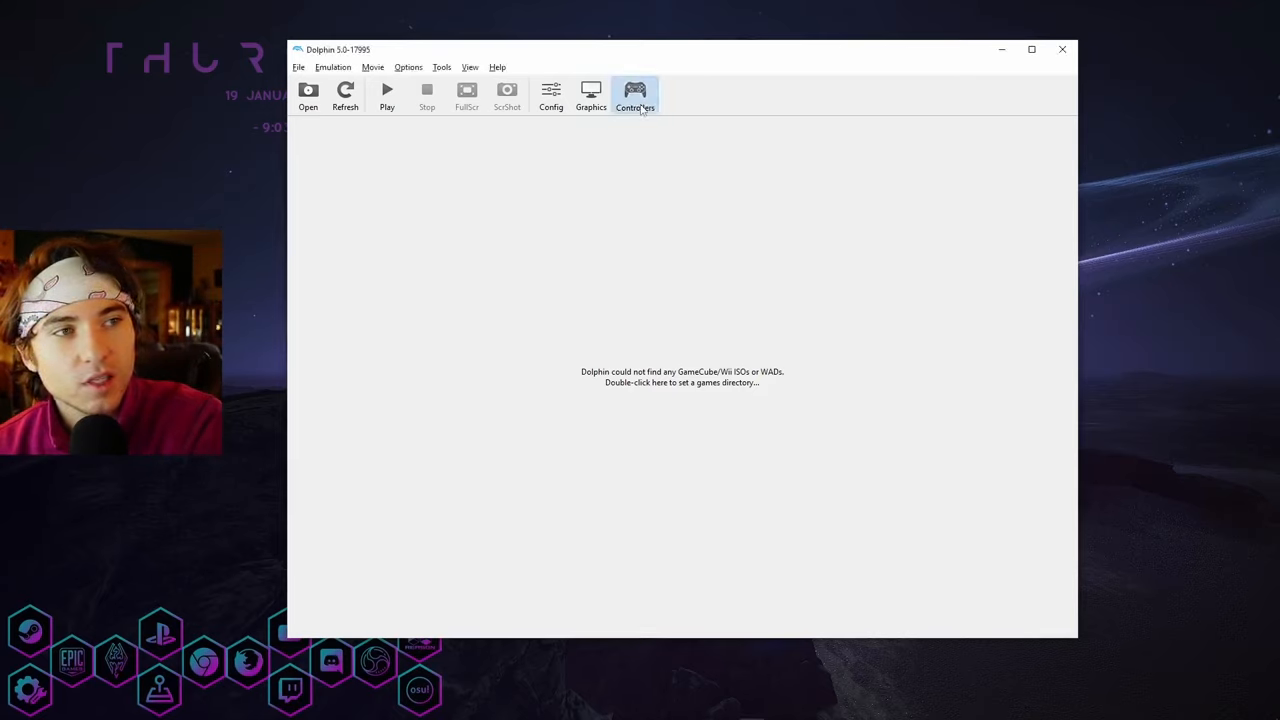
# Open Controllers and keep Wii Remote 1 set to Emulated Wii Remote.
pyautogui.click(635, 96)
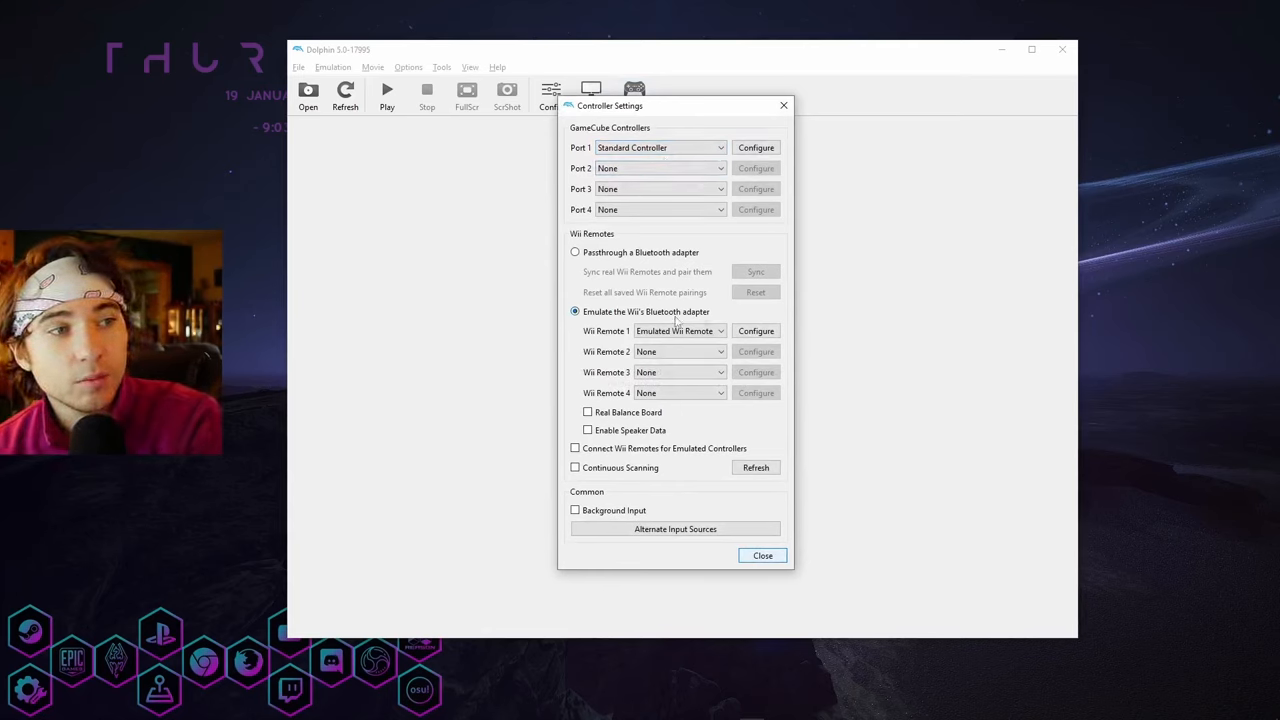
pyautogui.click(680, 331)
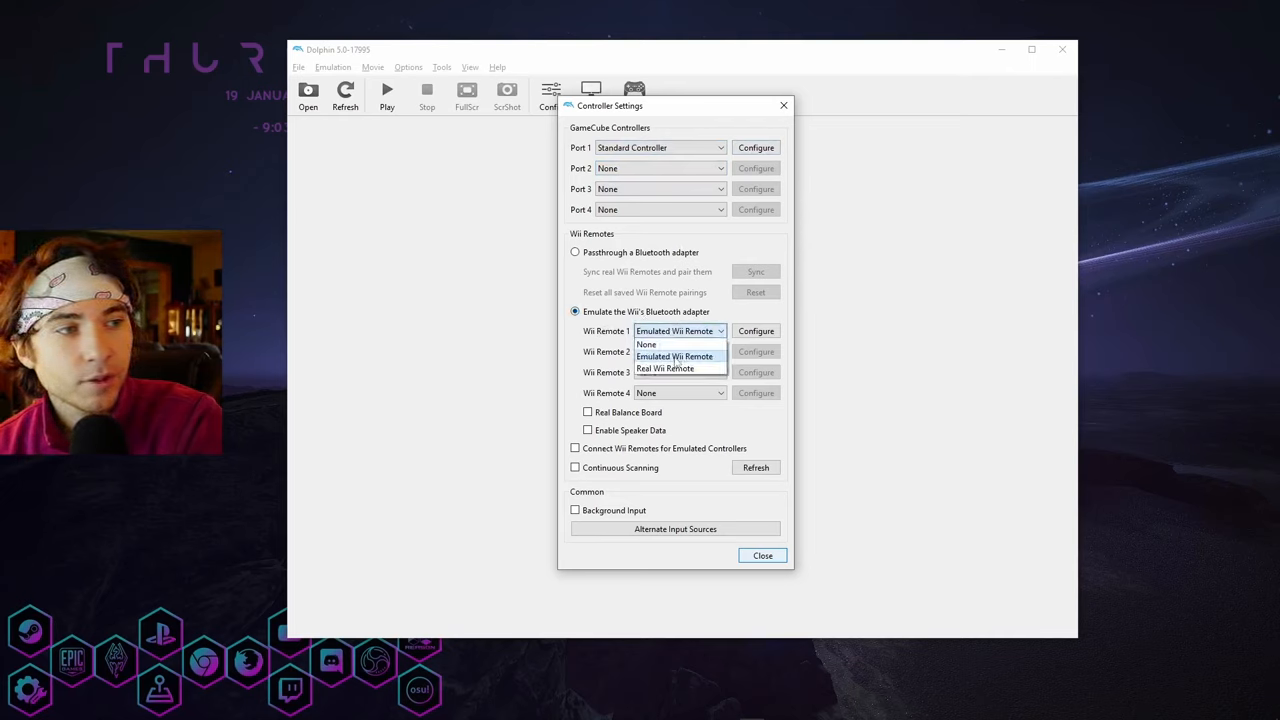
pyautogui.moveTo(665, 368)
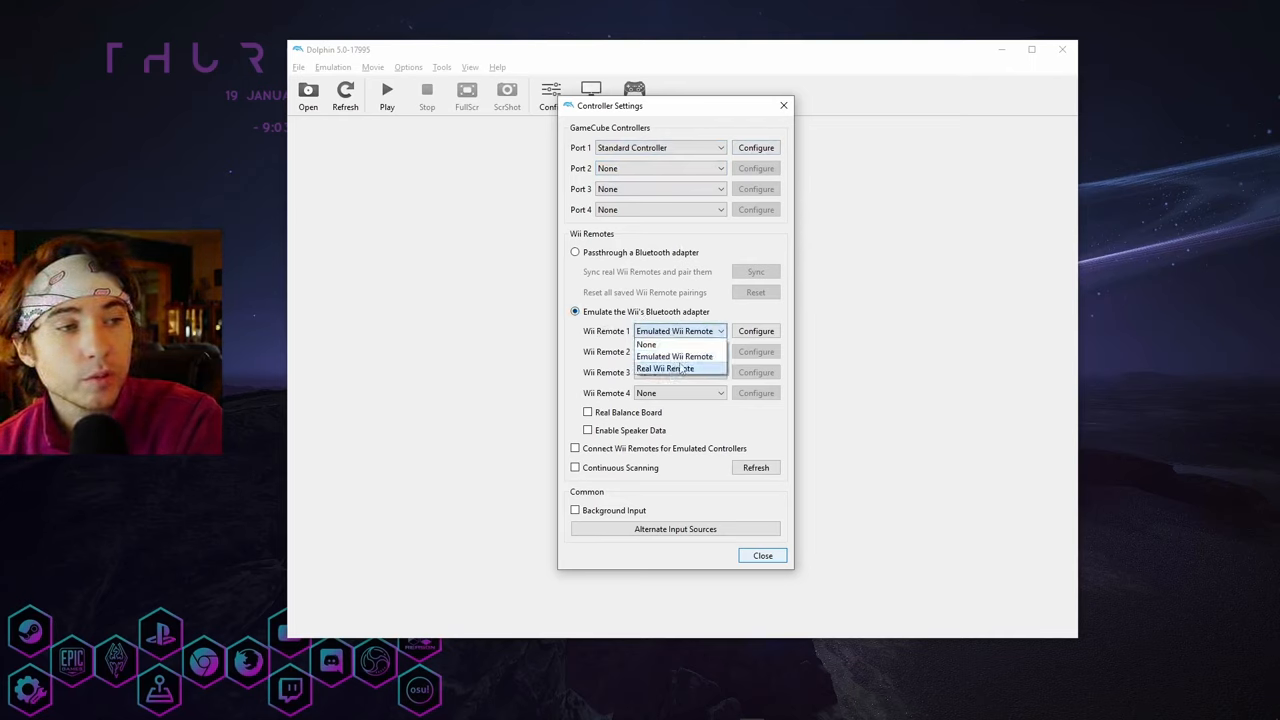
pyautogui.click(756, 331)
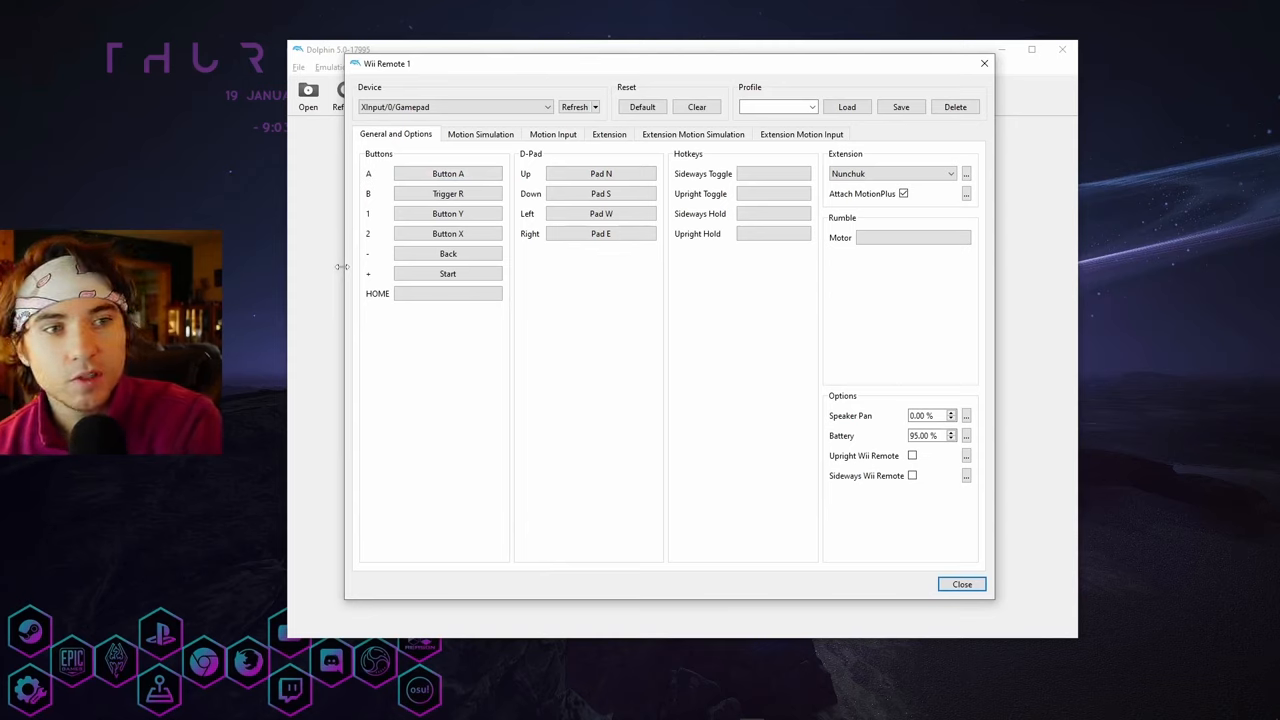
pyautogui.moveTo(408, 198)
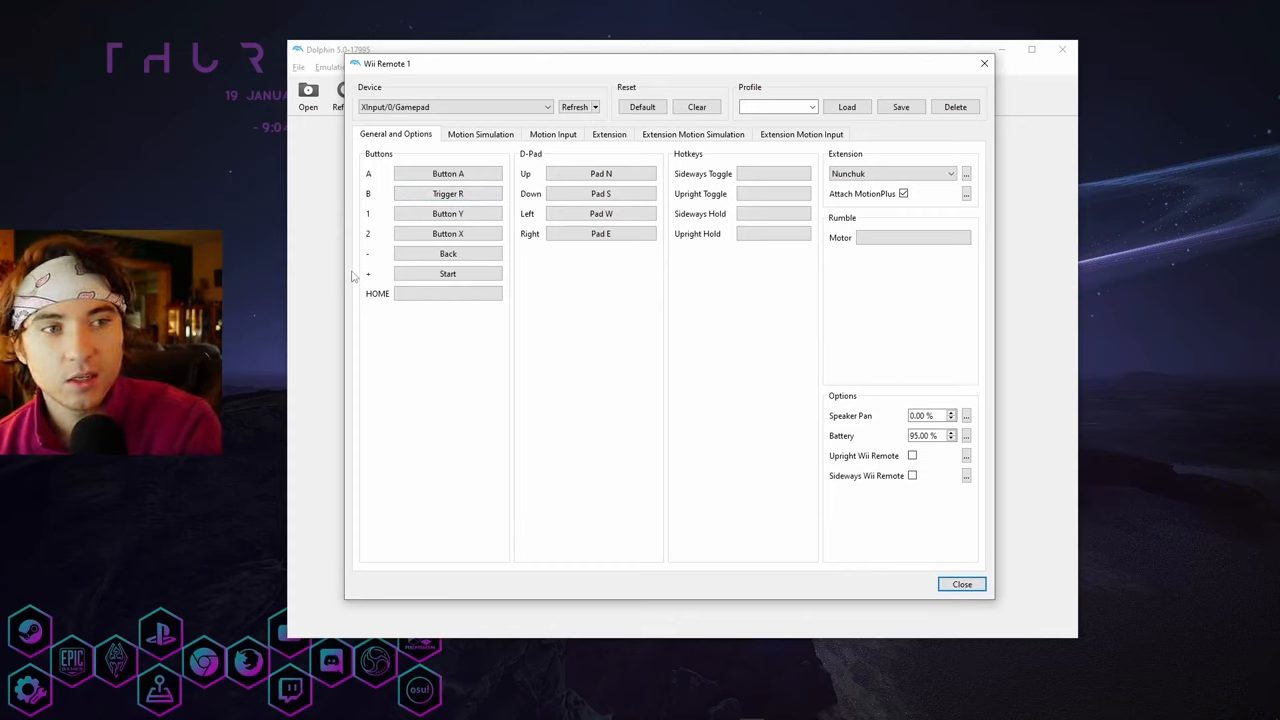
pyautogui.moveTo(662, 366)
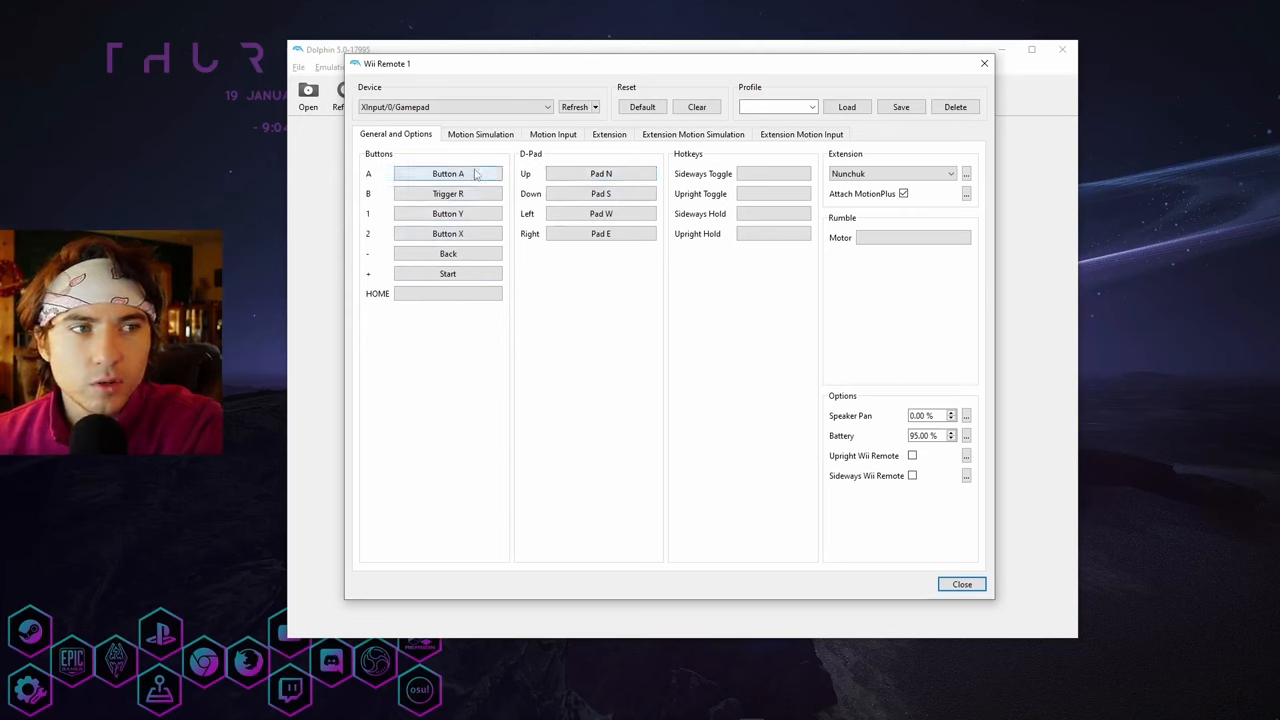
pyautogui.click(447, 173)
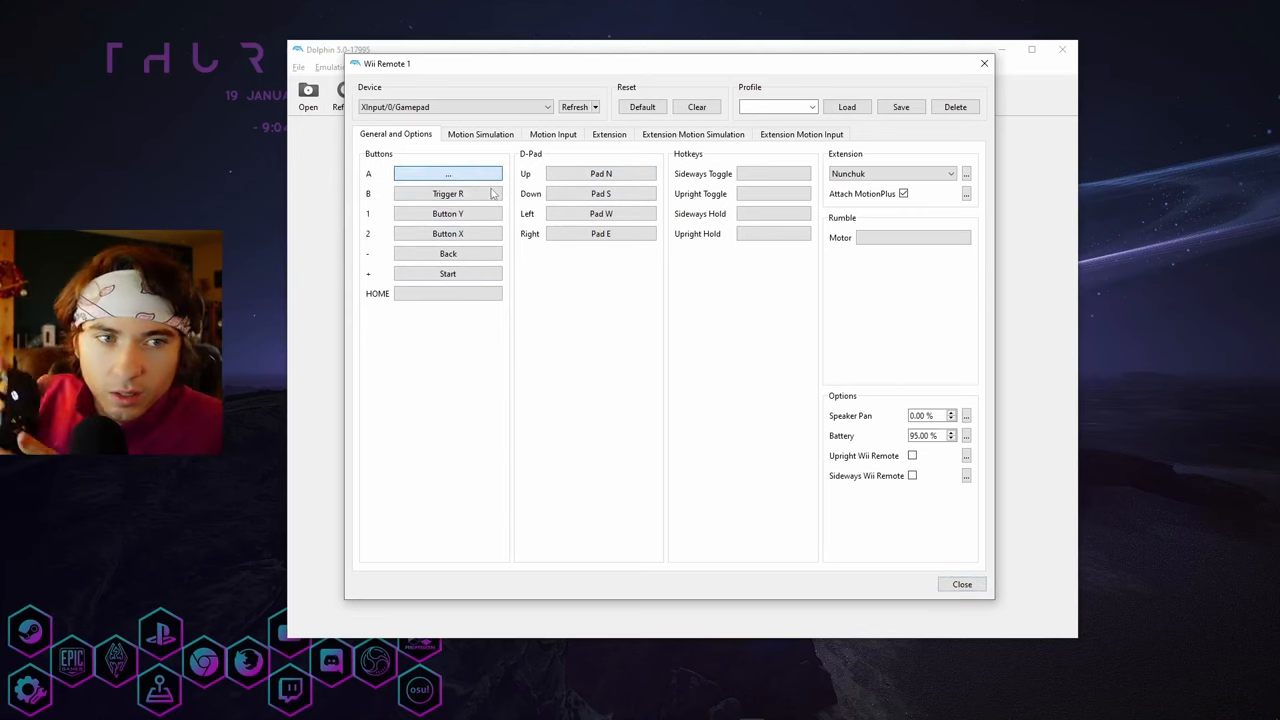
pyautogui.click(448, 173)
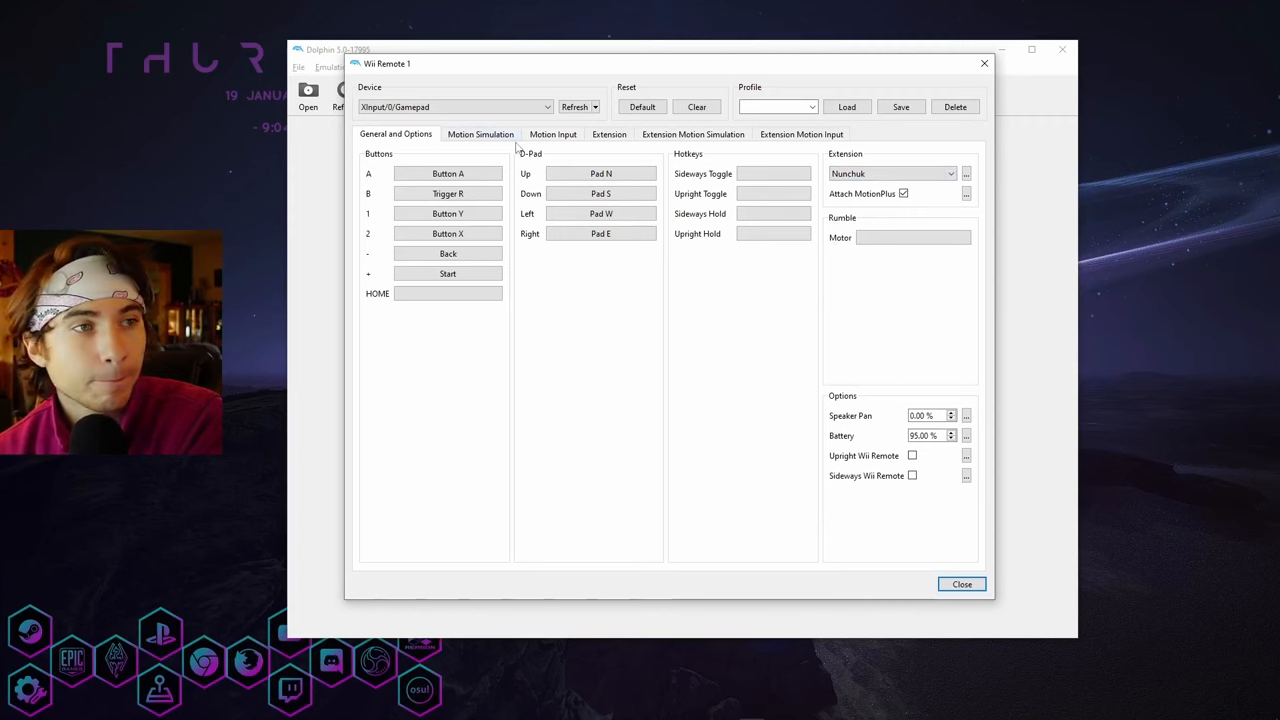
# On the Motion Simulation tab, bind Point Up to the right stick's Right Y+.
pyautogui.click(480, 134)
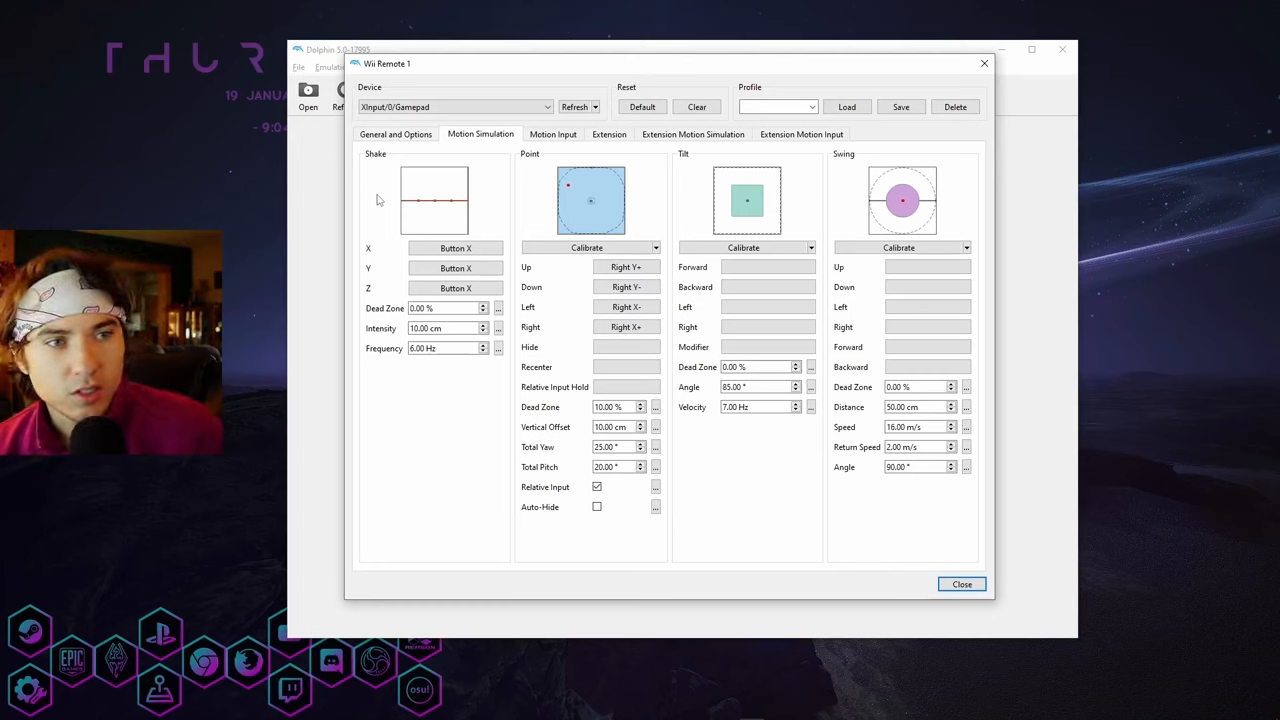
pyautogui.moveTo(532, 278)
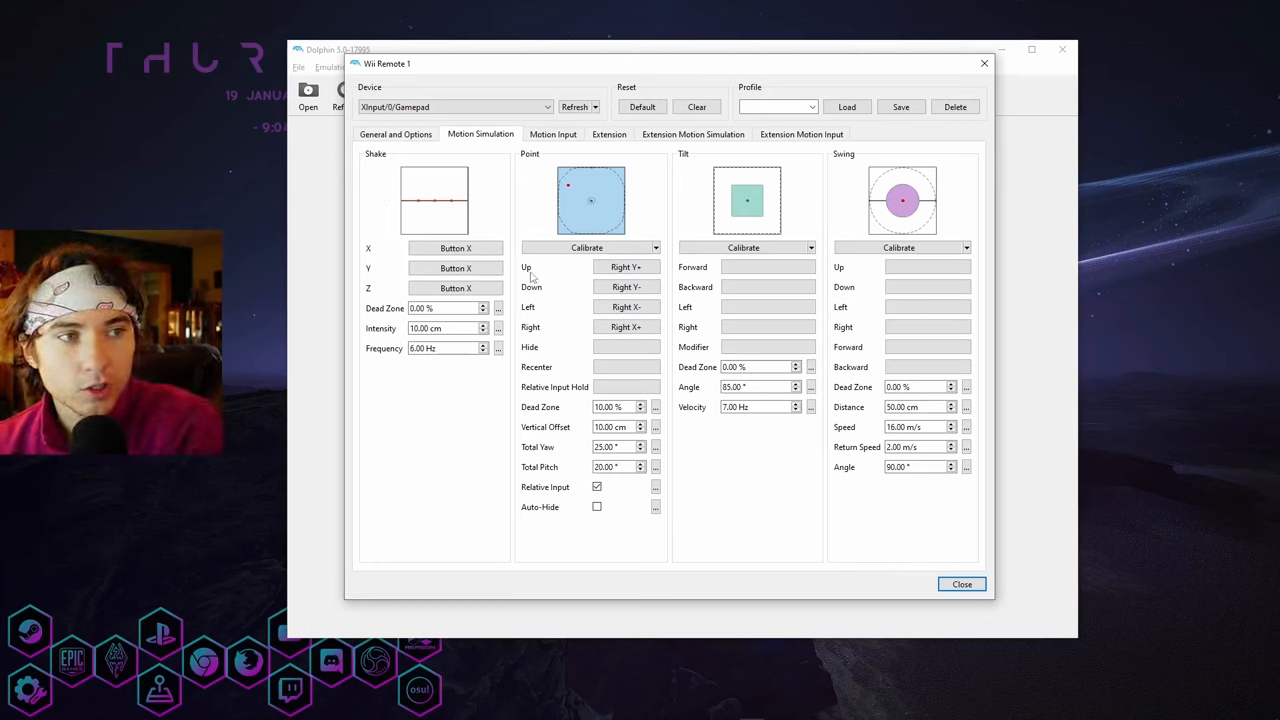
pyautogui.click(626, 267)
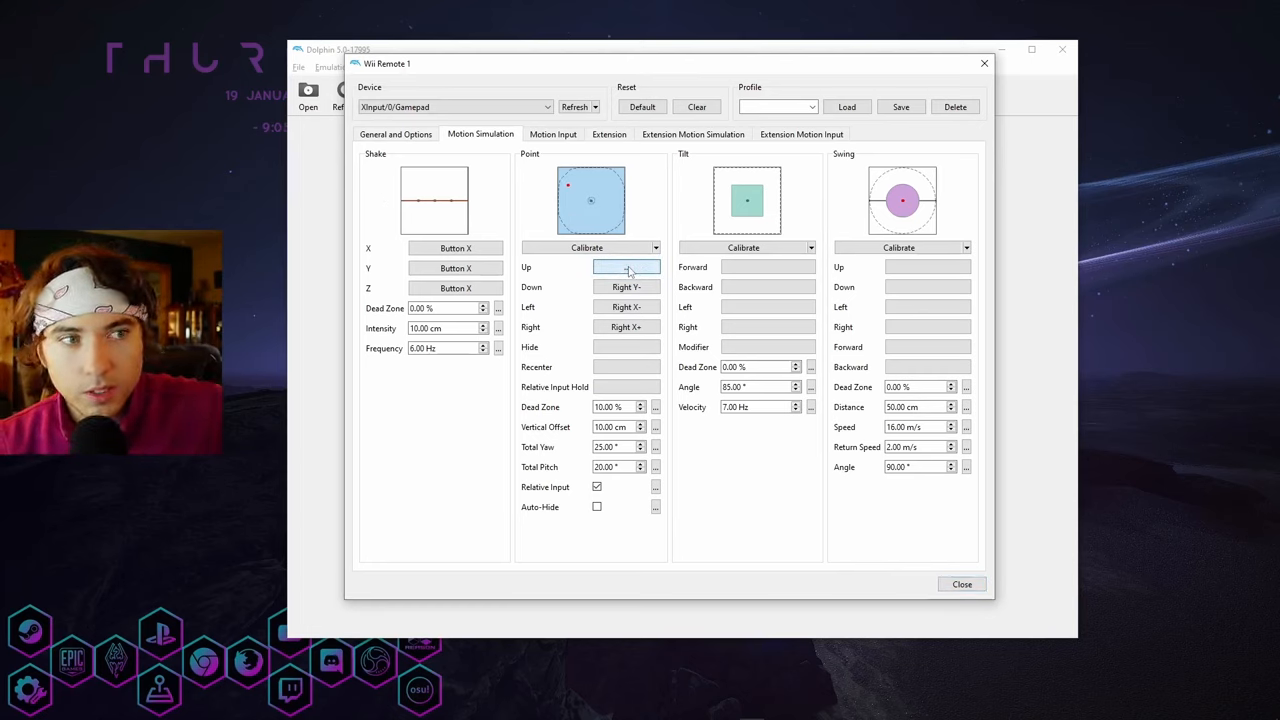
pyautogui.click(627, 267)
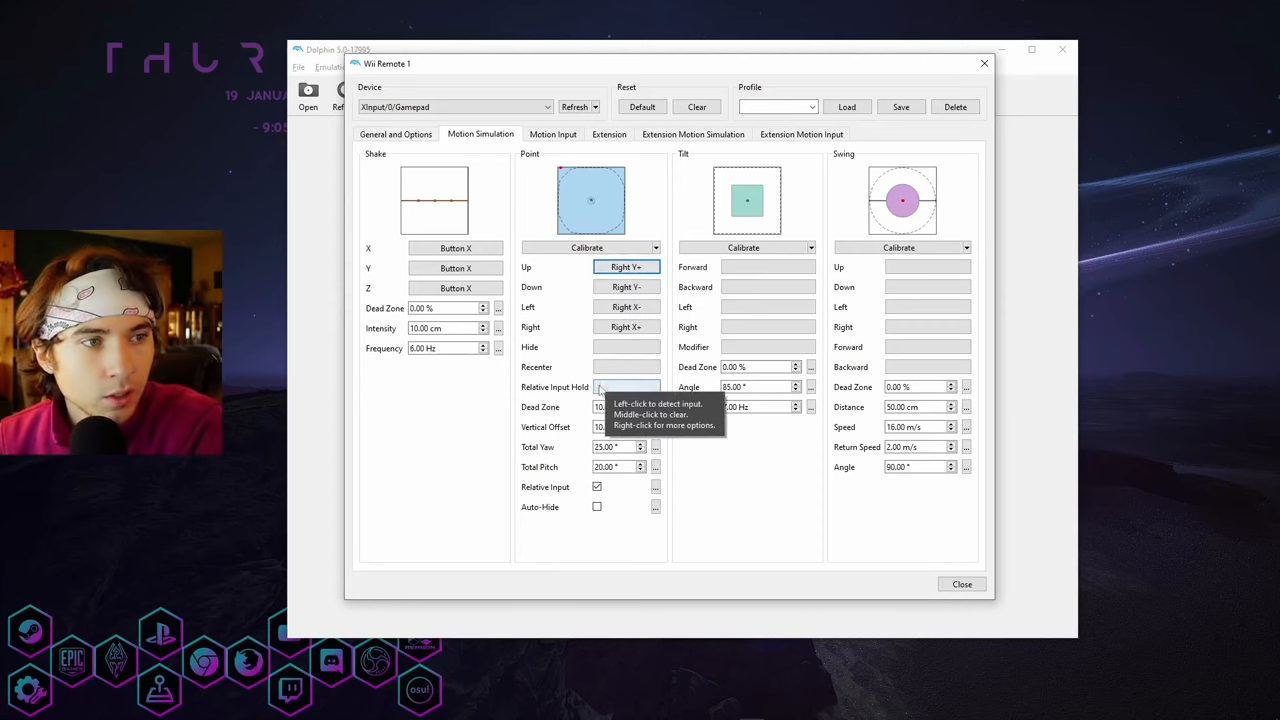